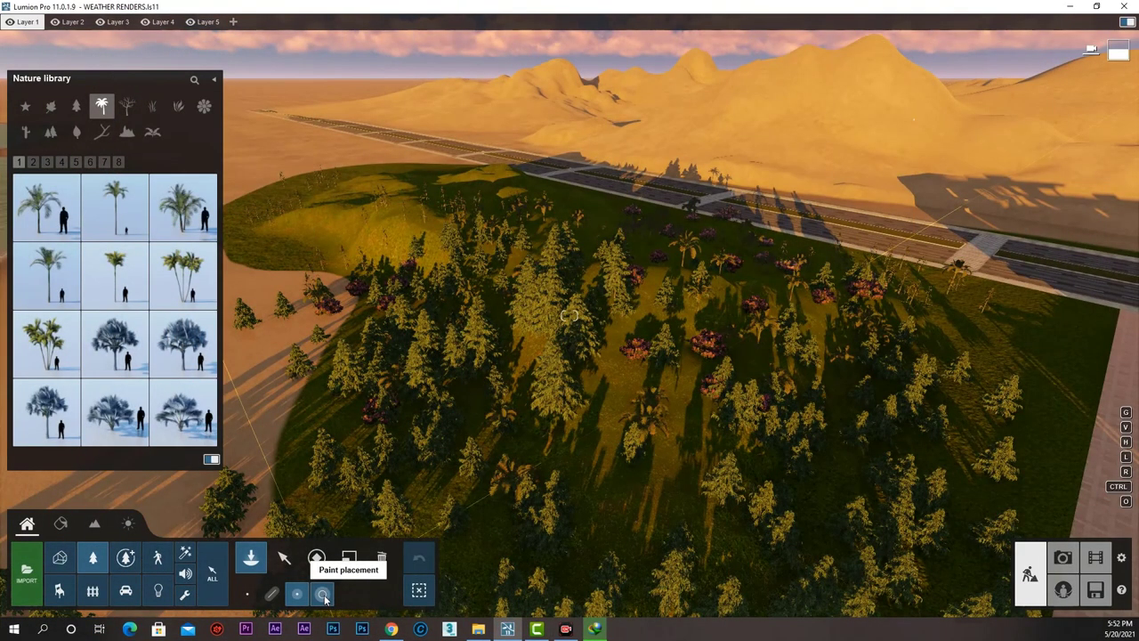
Switch Nature placement to the paint brush mode for painting vegetation.
left_click(322, 593)
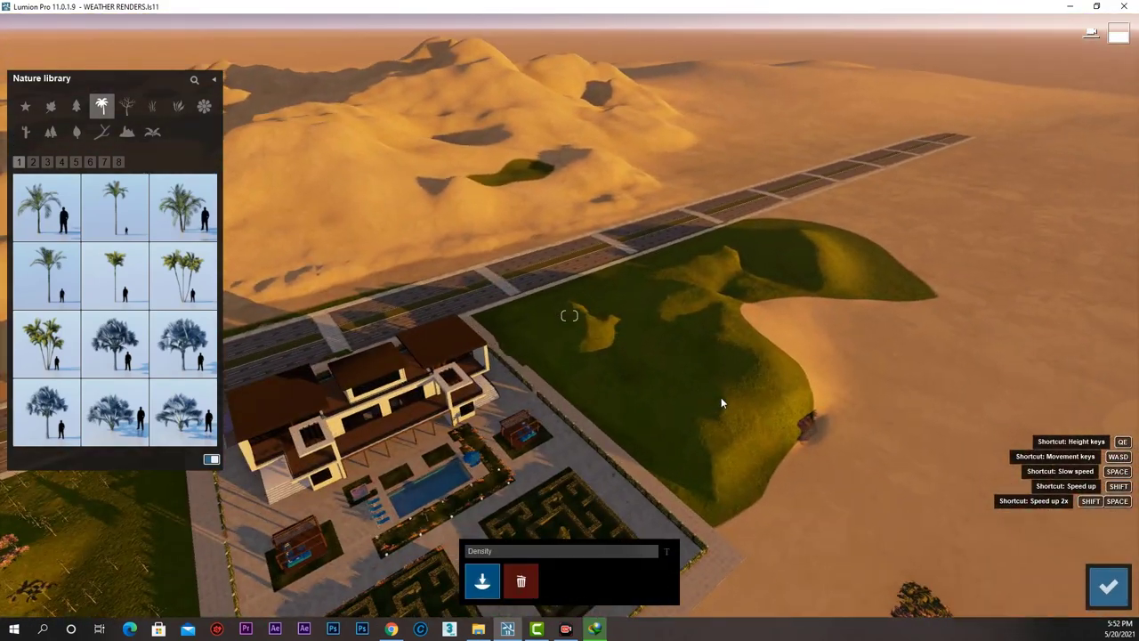
Select ArecaPalm 002 and paint a dense palm band across the grassy hill.
left_click(46, 206)
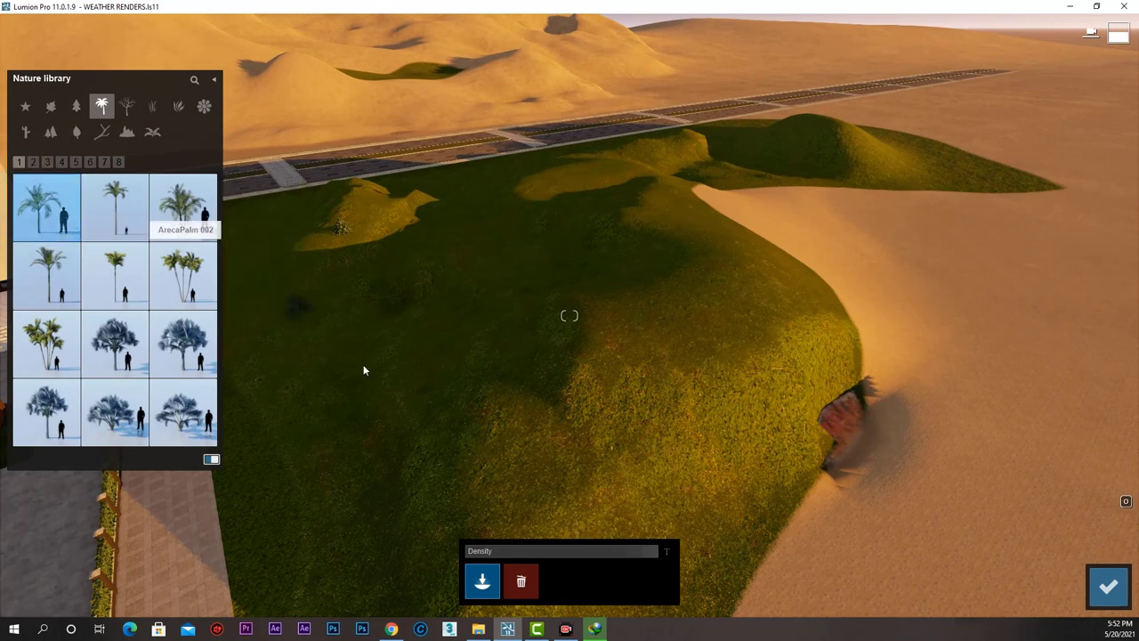
left_click_drag(363, 369, 414, 405)
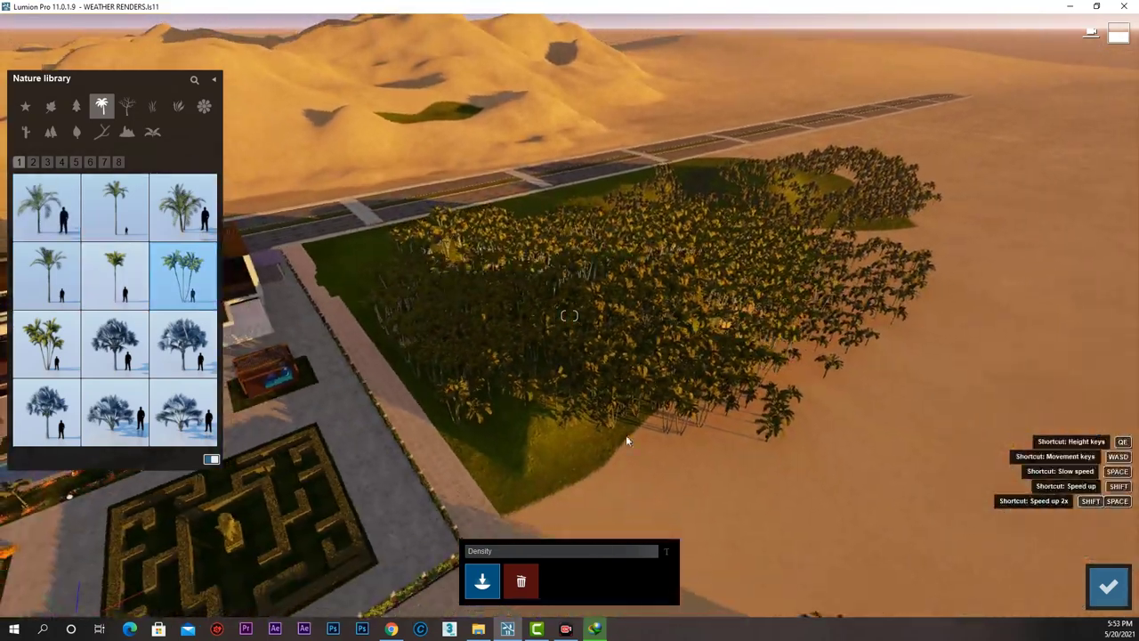
left_click(50, 106)
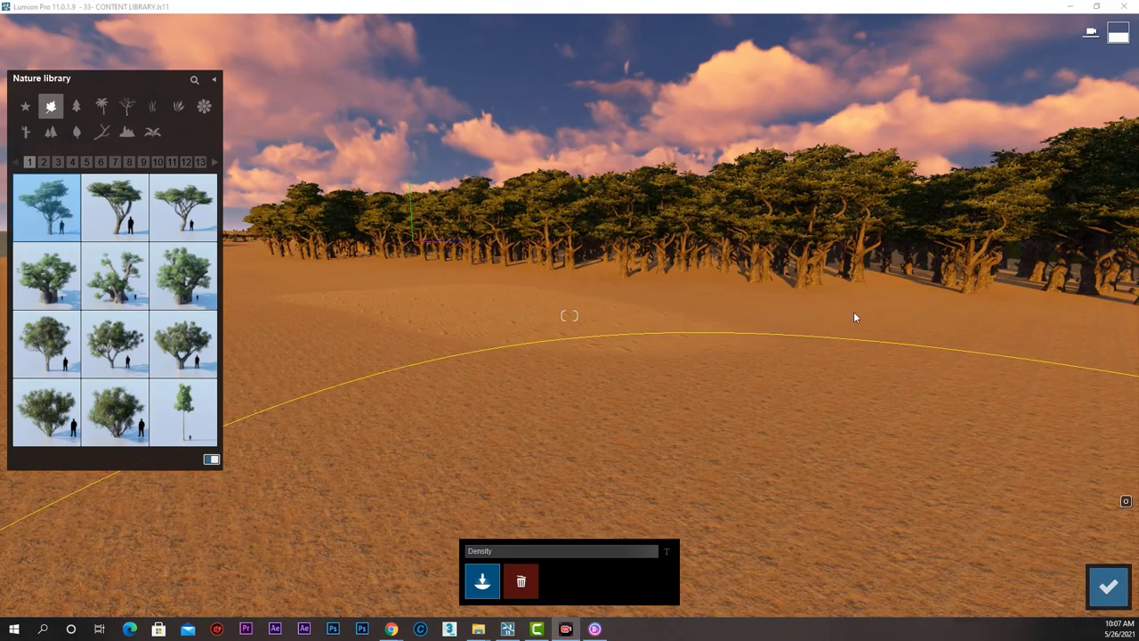
Set the tree paint brush to place mode.
left_click(482, 581)
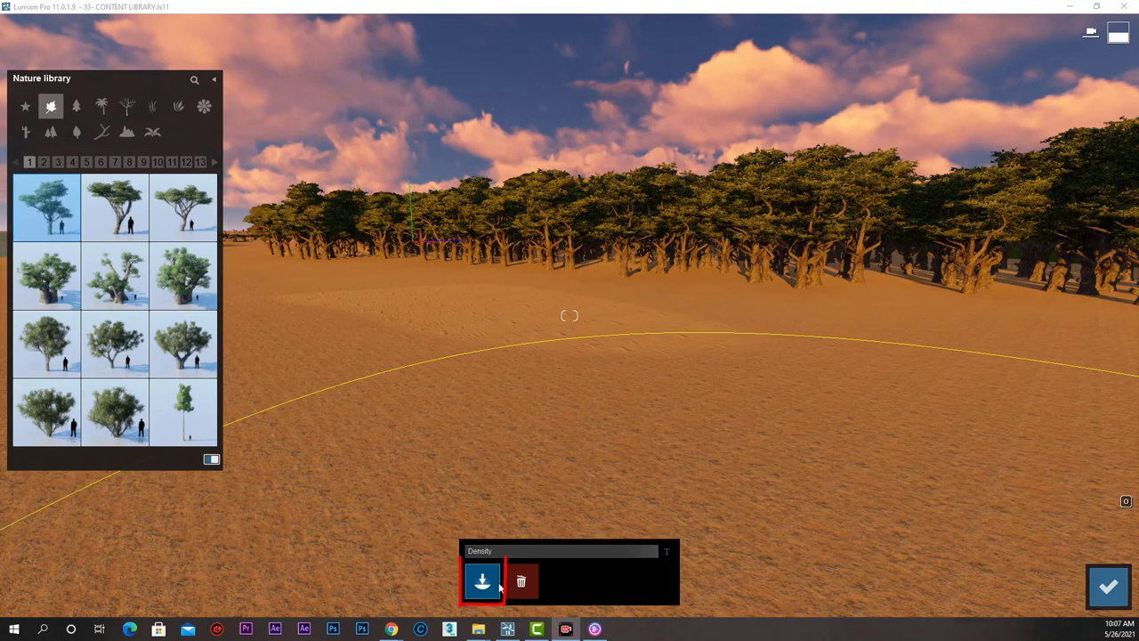
mouse_move(521, 584)
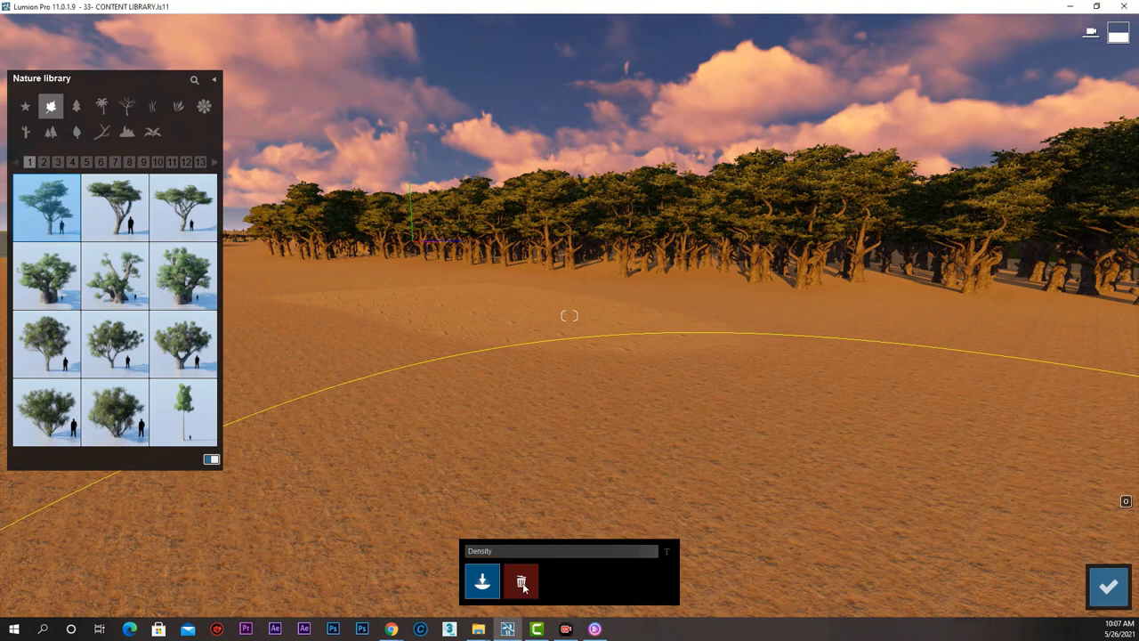
mouse_move(522, 581)
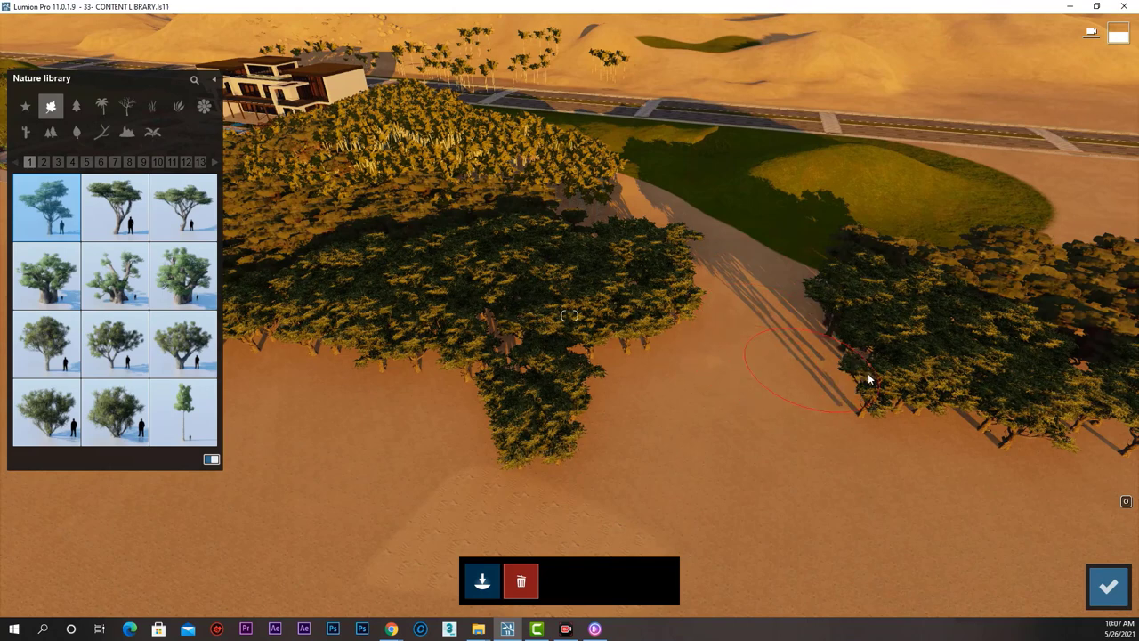
mouse_move(996, 433)
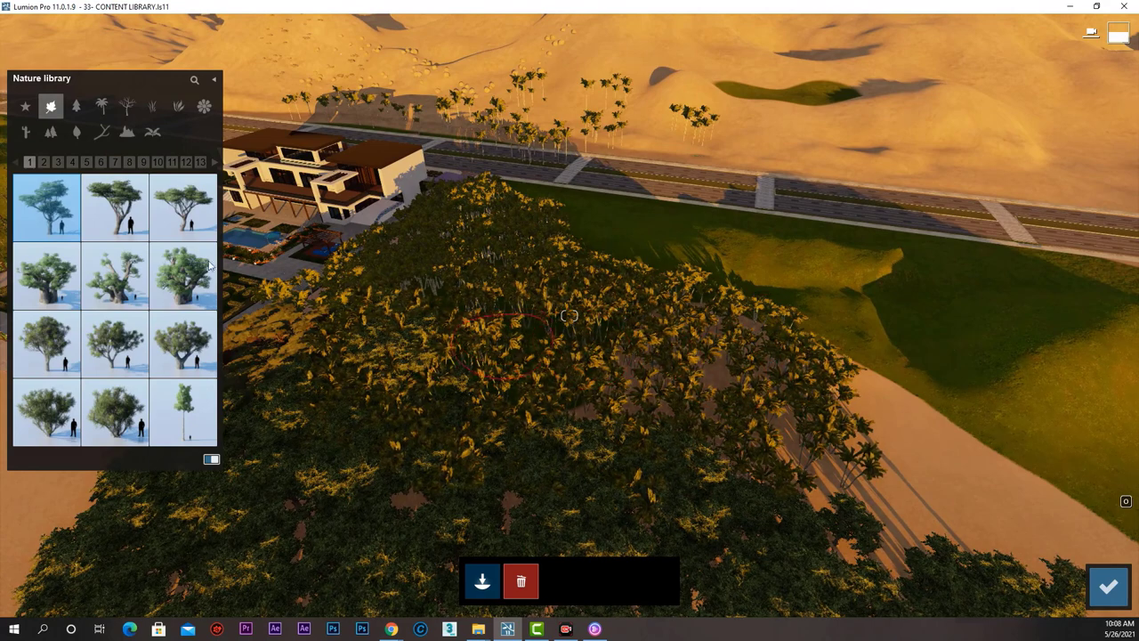
Browse palm species (Alexandra Palm, ArecaPalm 002) and erase palms off the hill.
left_click(101, 106)
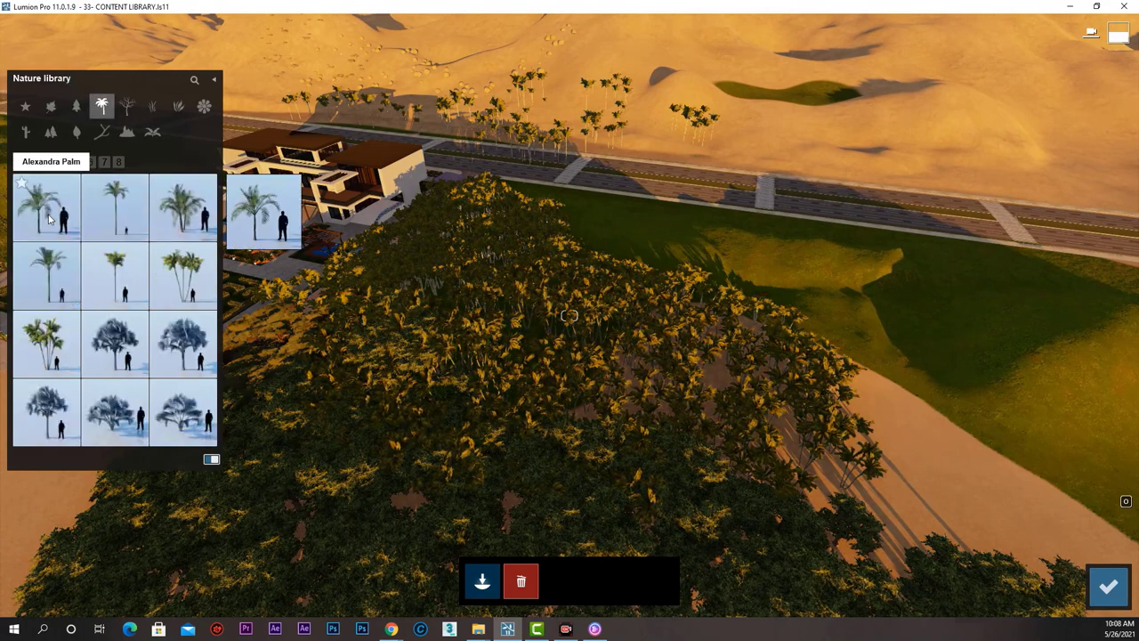
left_click(182, 276)
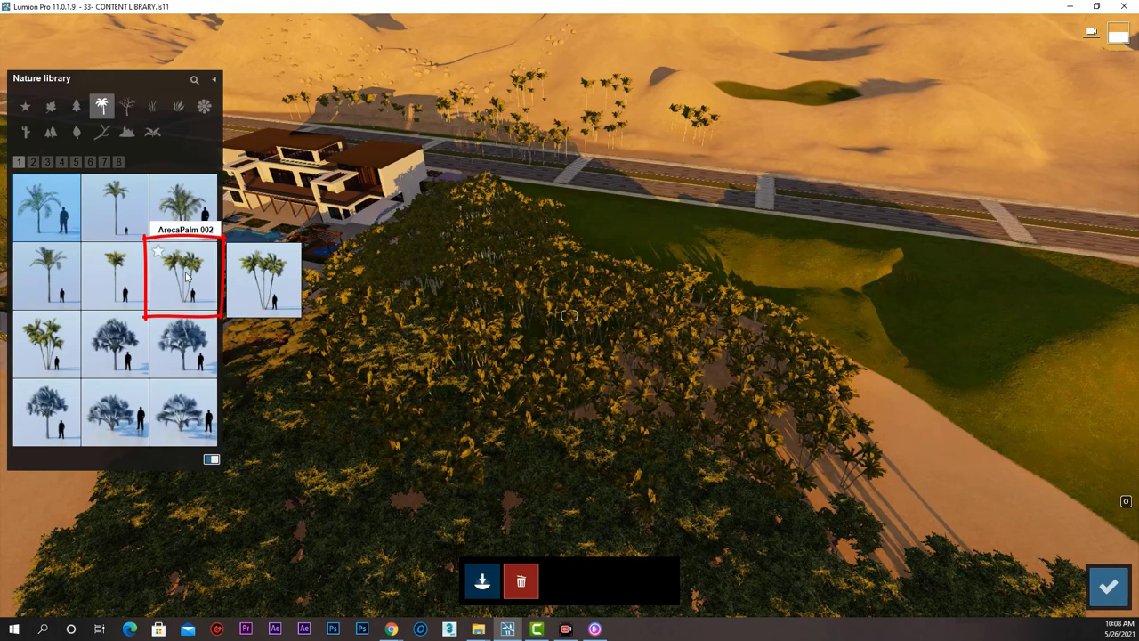
left_click(182, 276)
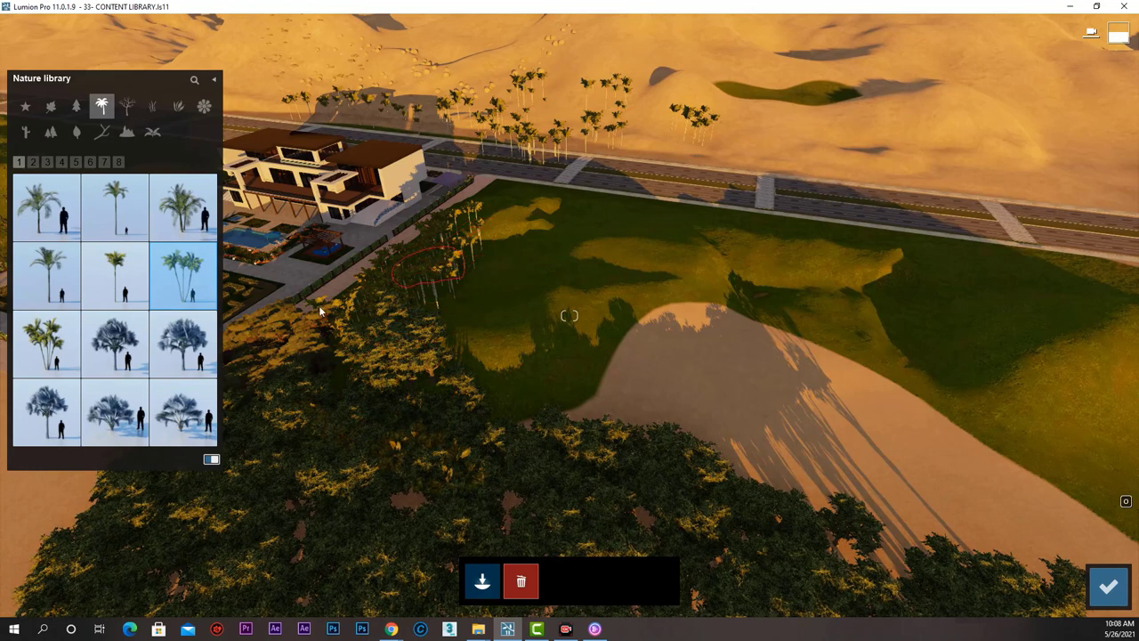
left_click(47, 207)
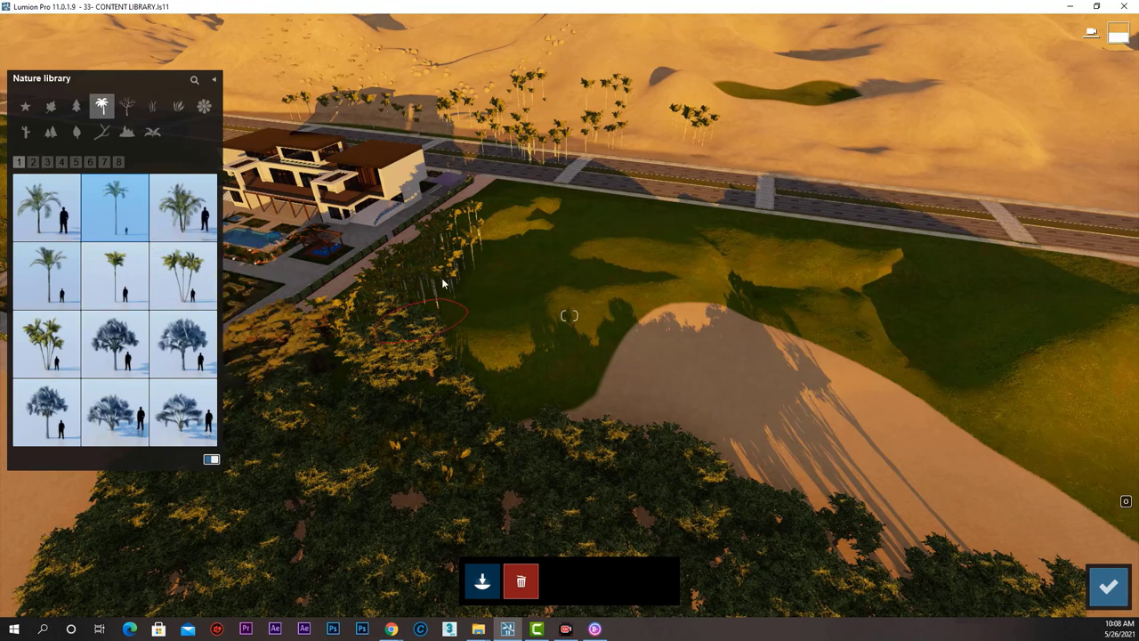
mouse_move(1070, 560)
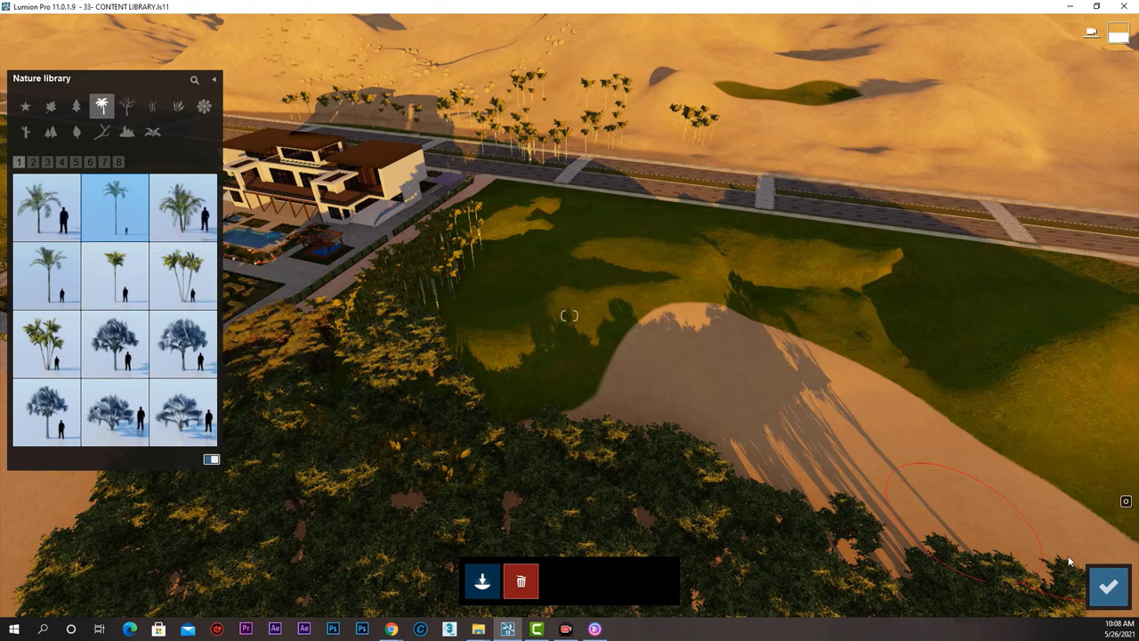
left_click(1106, 585)
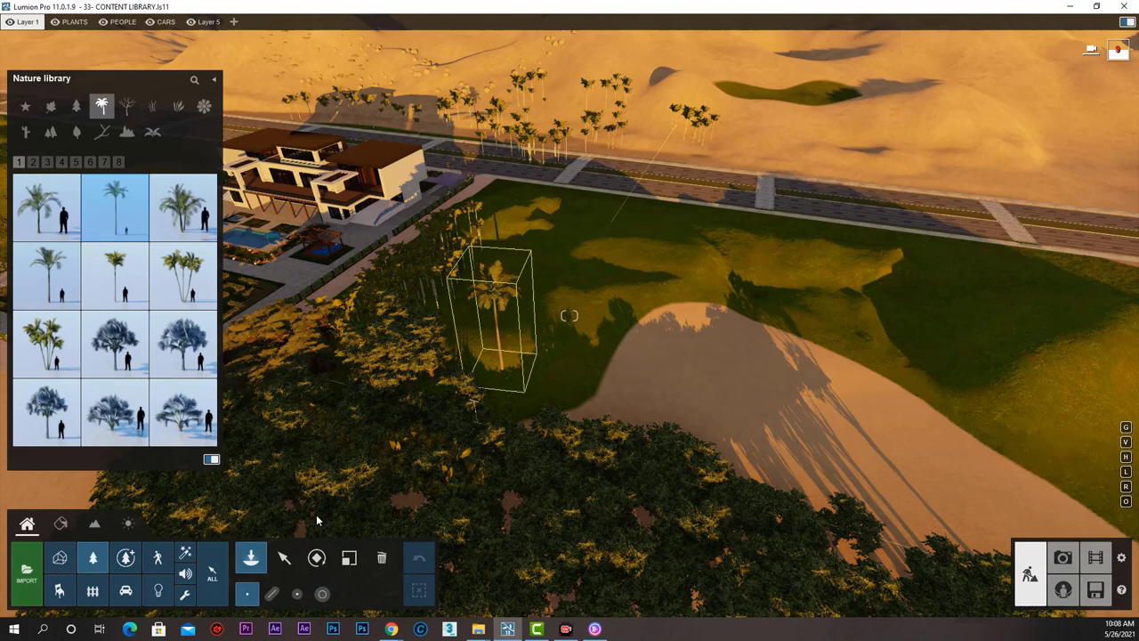
Leave paint mode and locate the selected scene palm's species in the library.
left_click(282, 558)
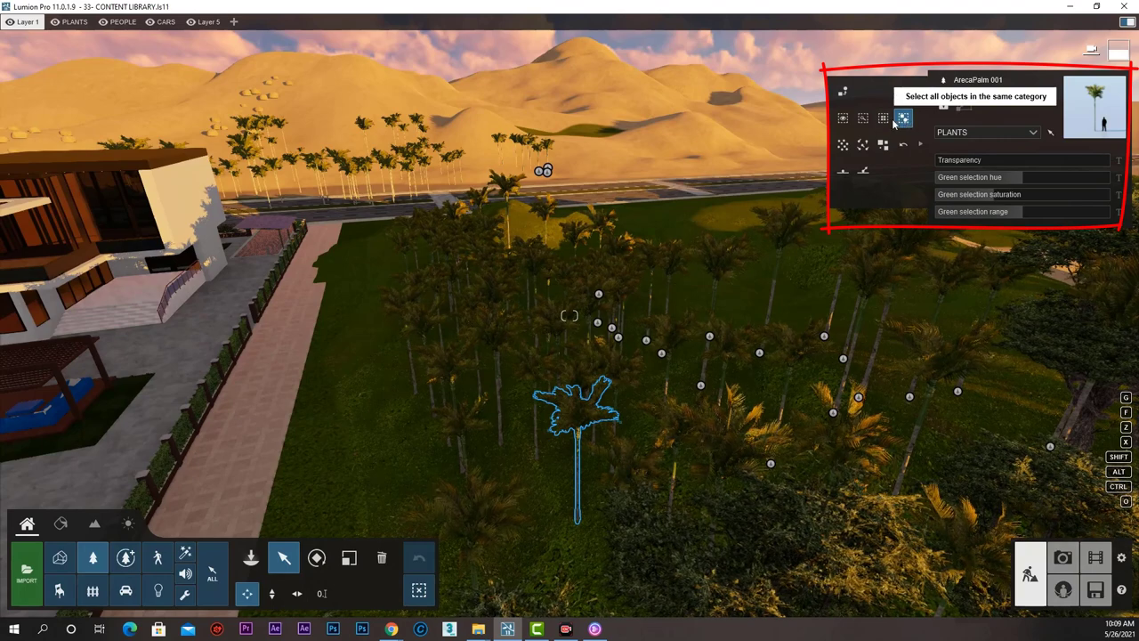
mouse_move(862, 117)
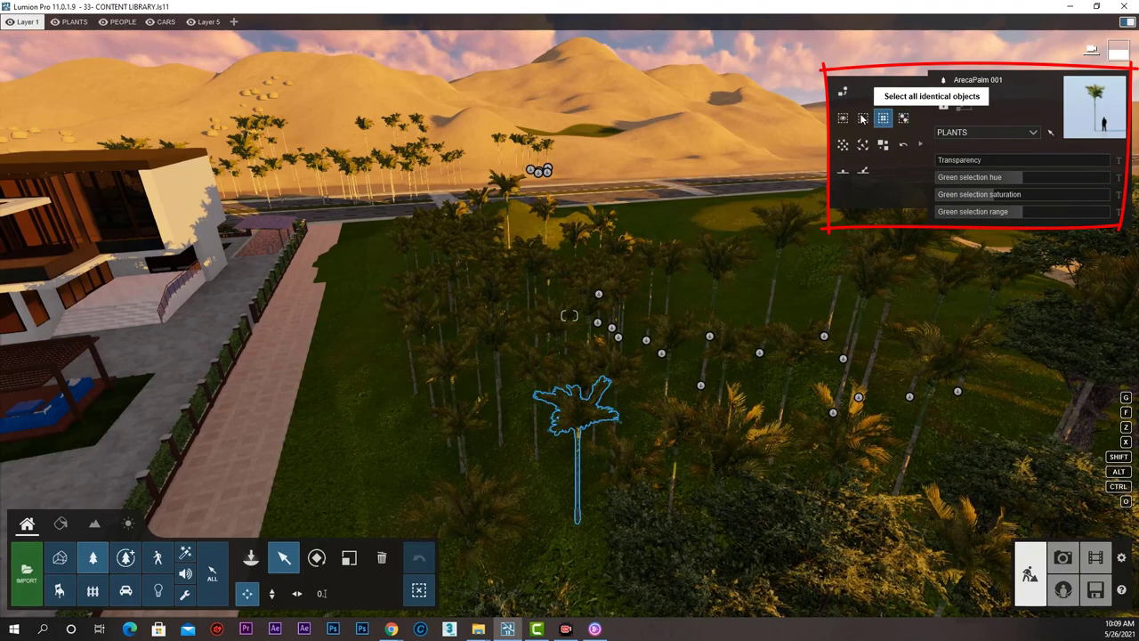
mouse_move(861, 118)
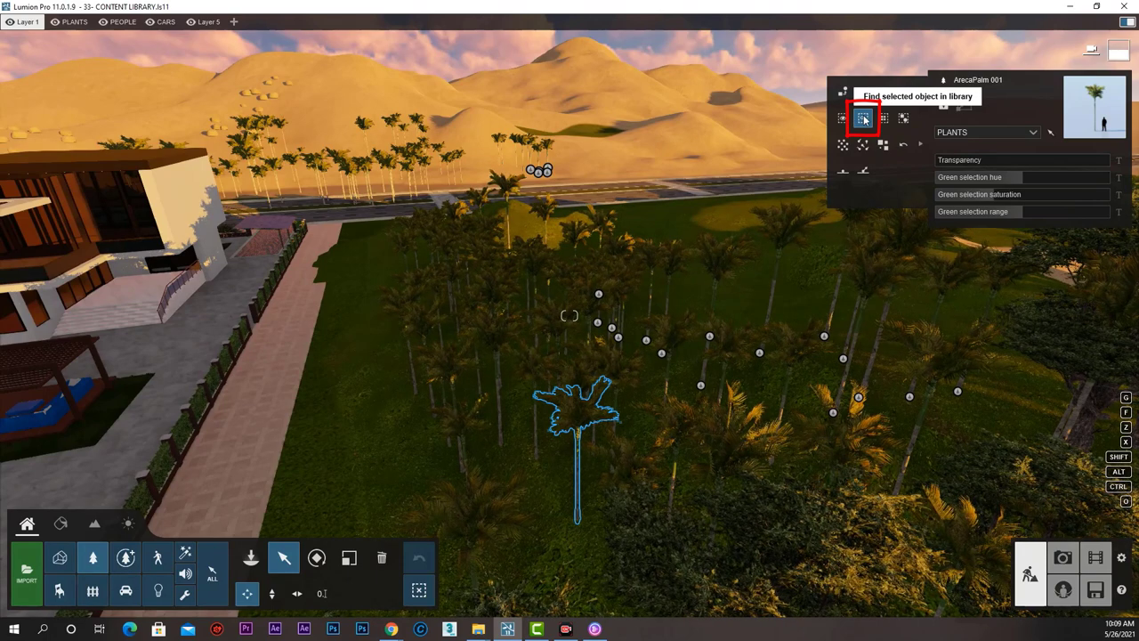
left_click(862, 118)
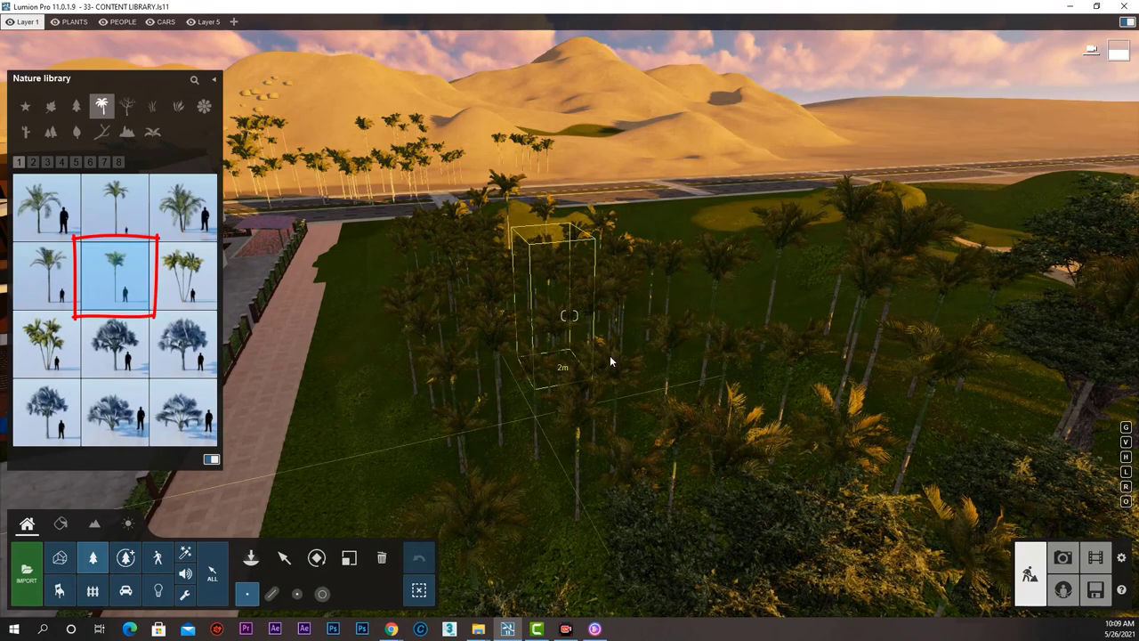
mouse_move(116, 275)
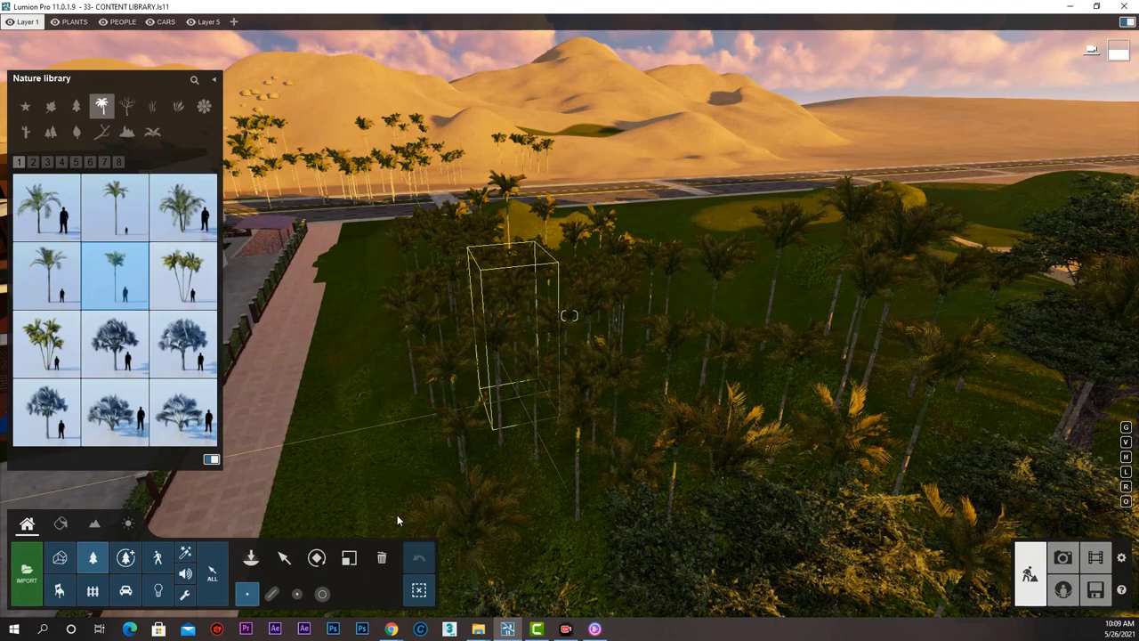
Paint with the found palm, erase a lawn patch, and confirm the painting.
left_click(322, 594)
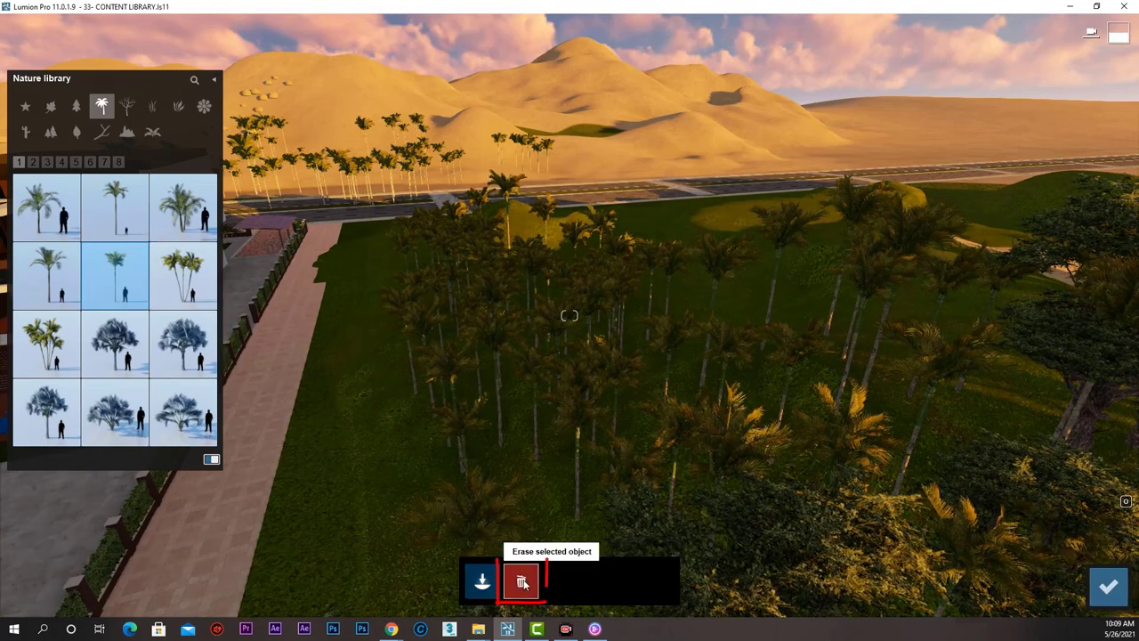
left_click(522, 581)
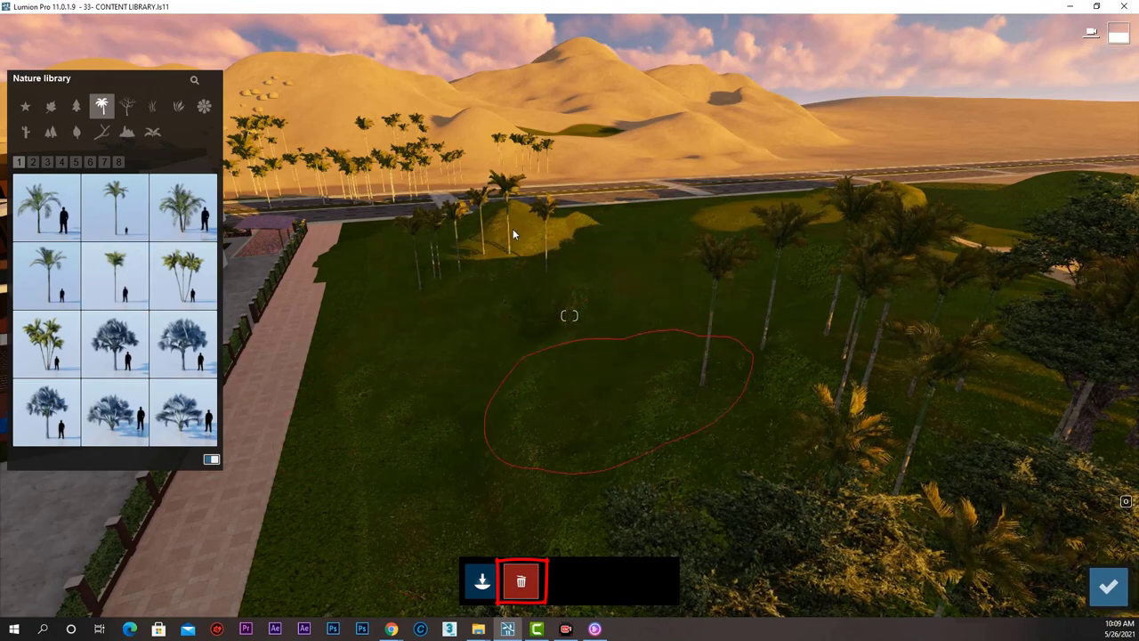
left_click(521, 580)
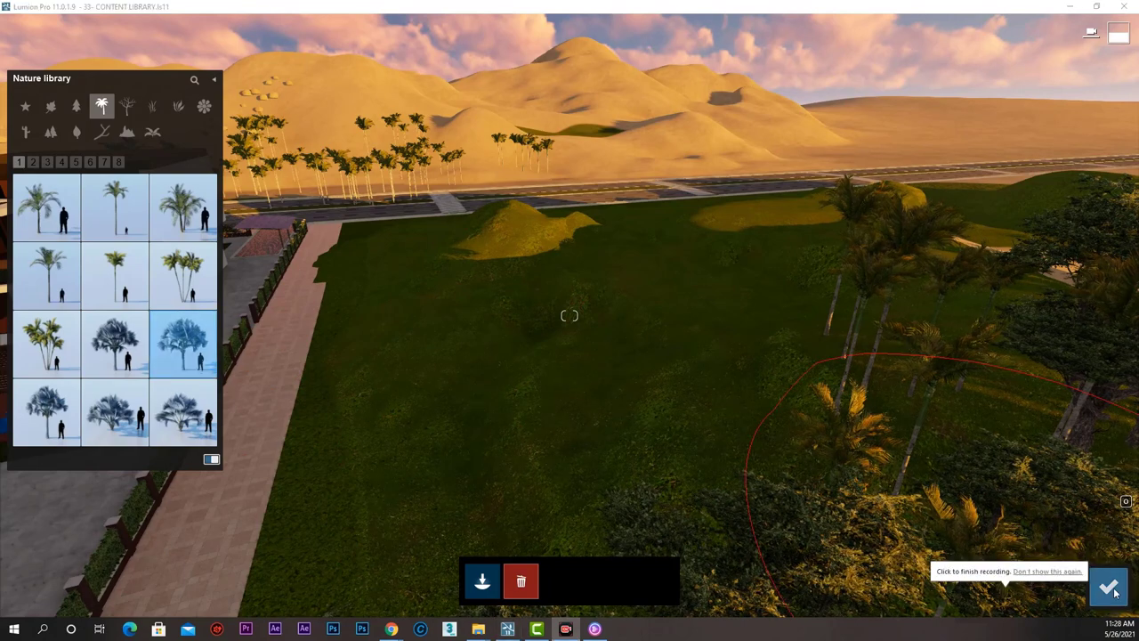
left_click(1109, 586)
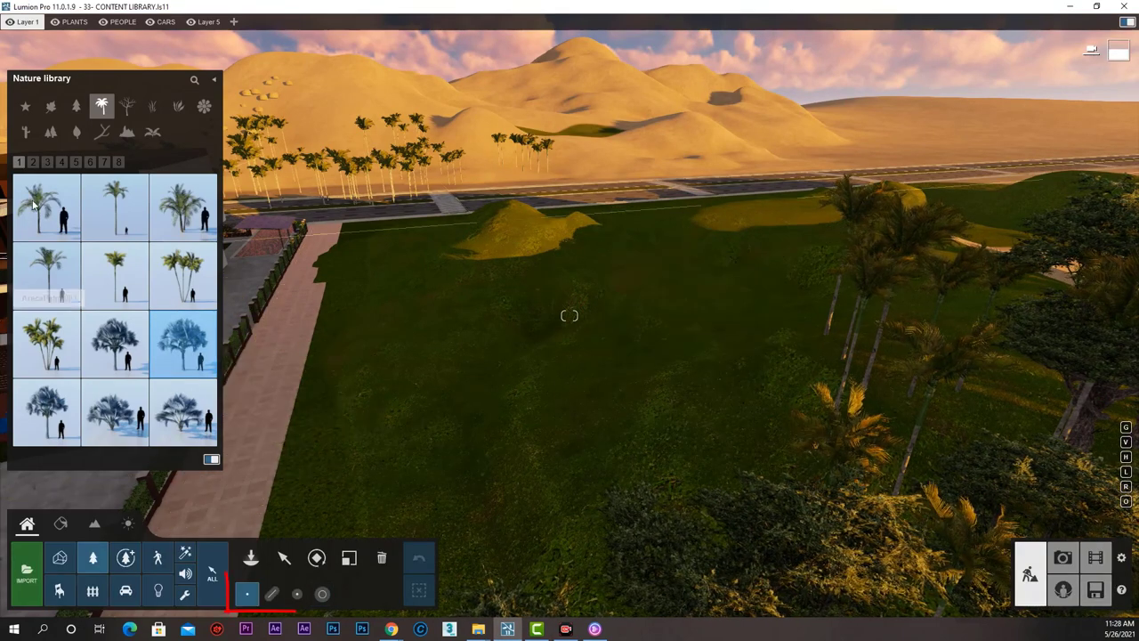
Browse Nature categories: broadleaf trees, bare trees, bushes and wild plant sprigs.
left_click(46, 207)
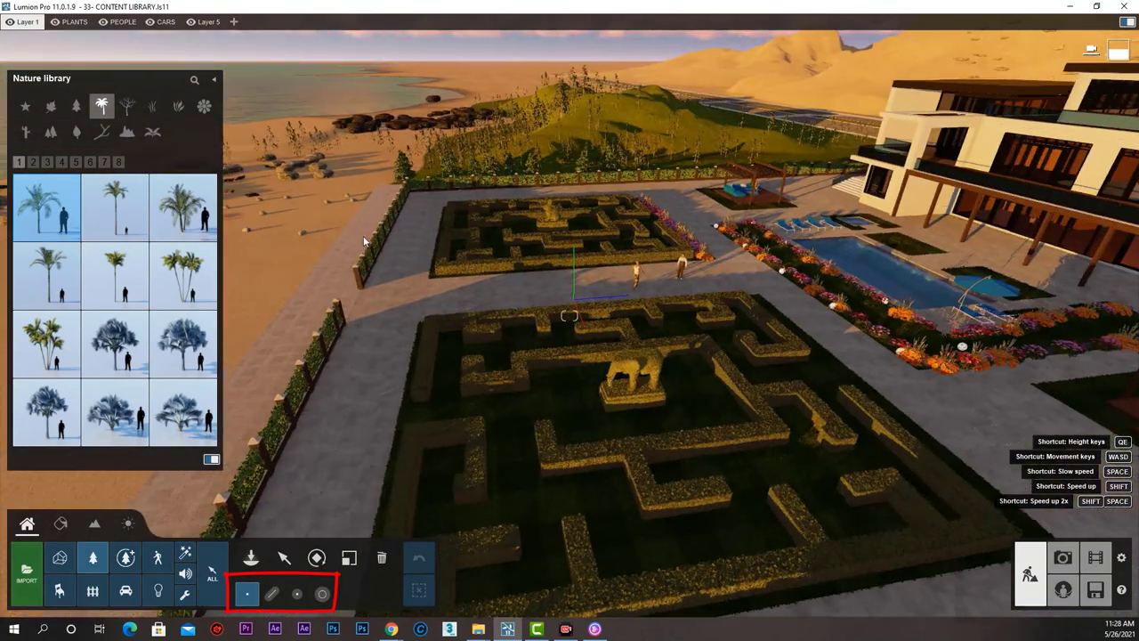
left_click(46, 206)
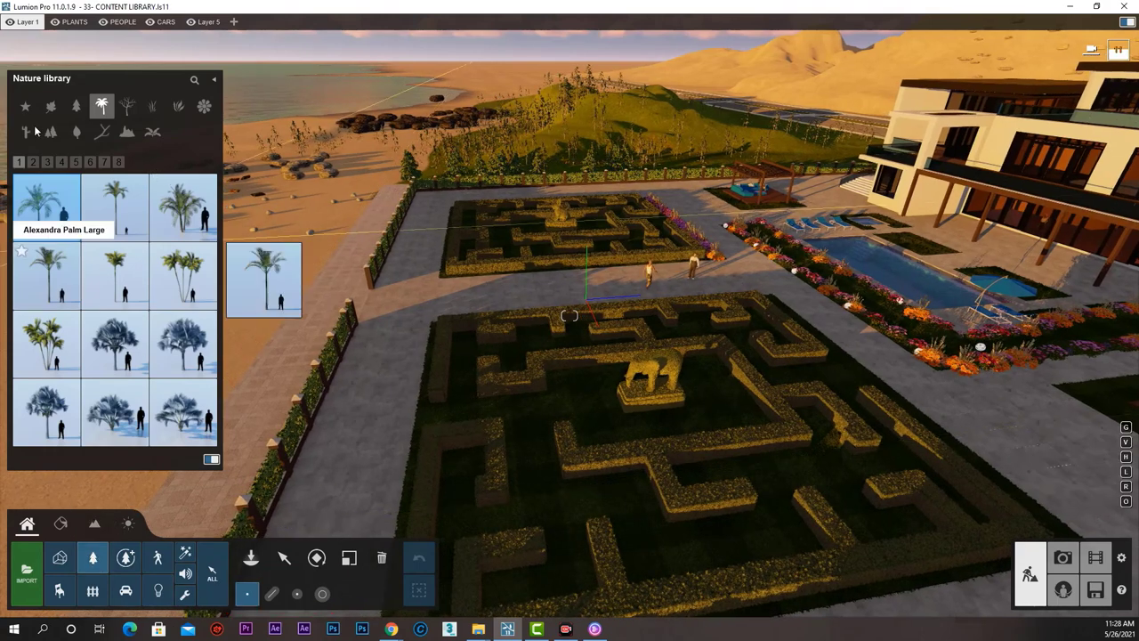
left_click(50, 106)
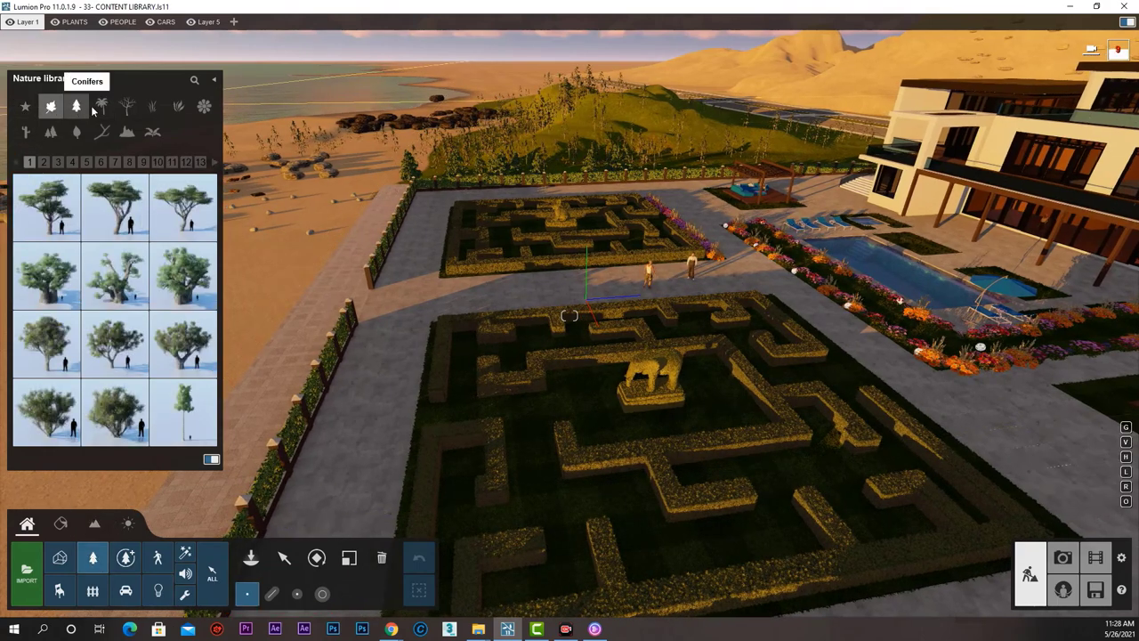
left_click(127, 106)
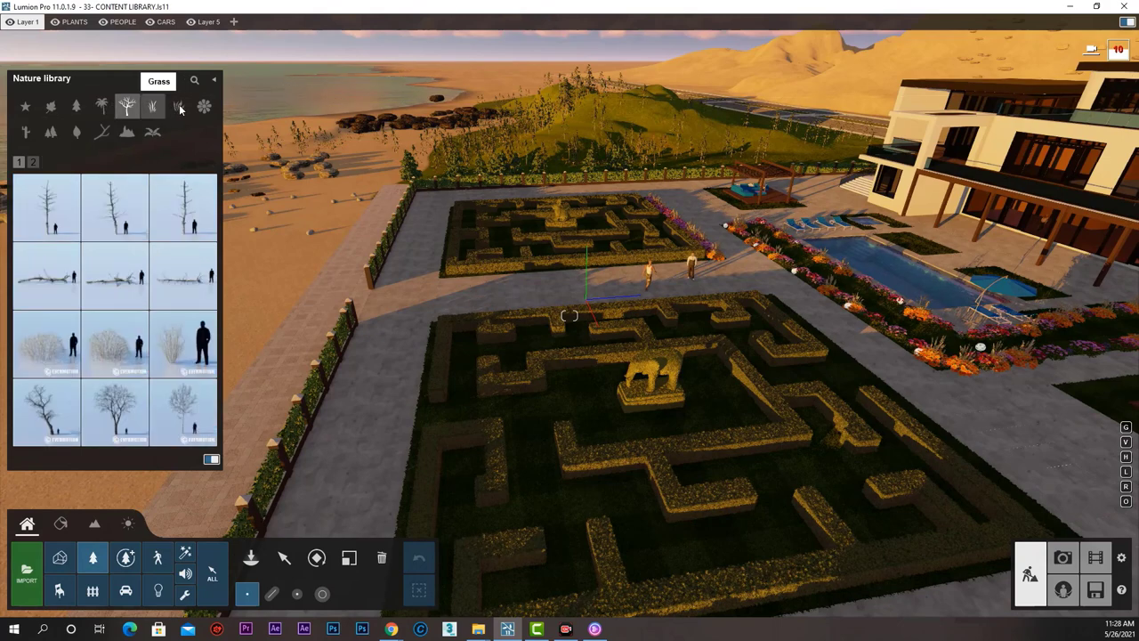
left_click(178, 106)
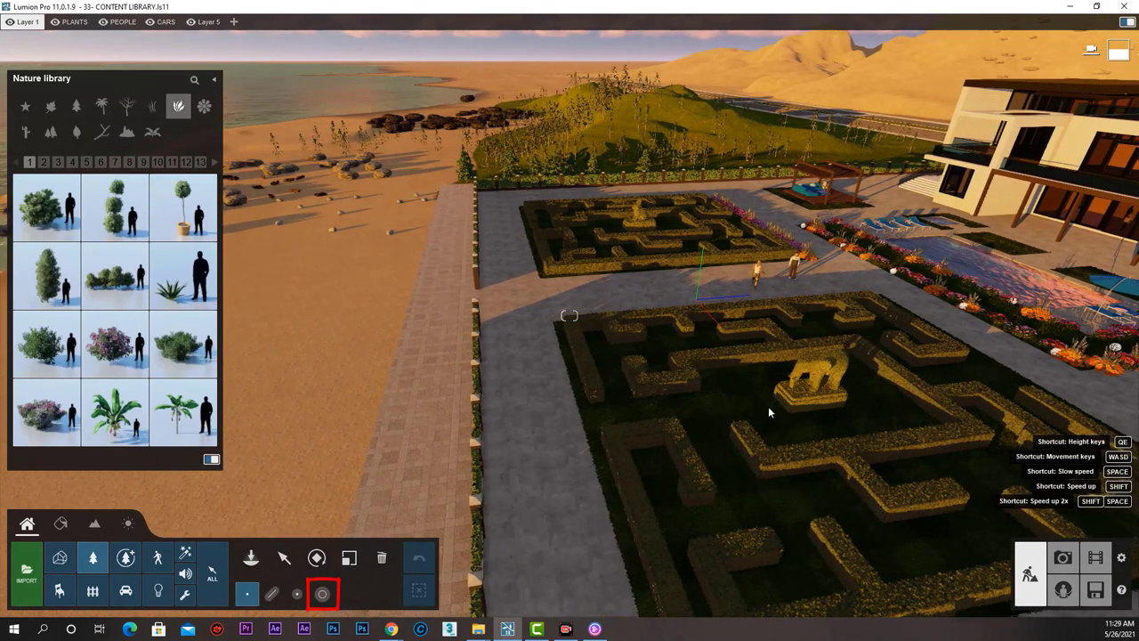
left_click(128, 131)
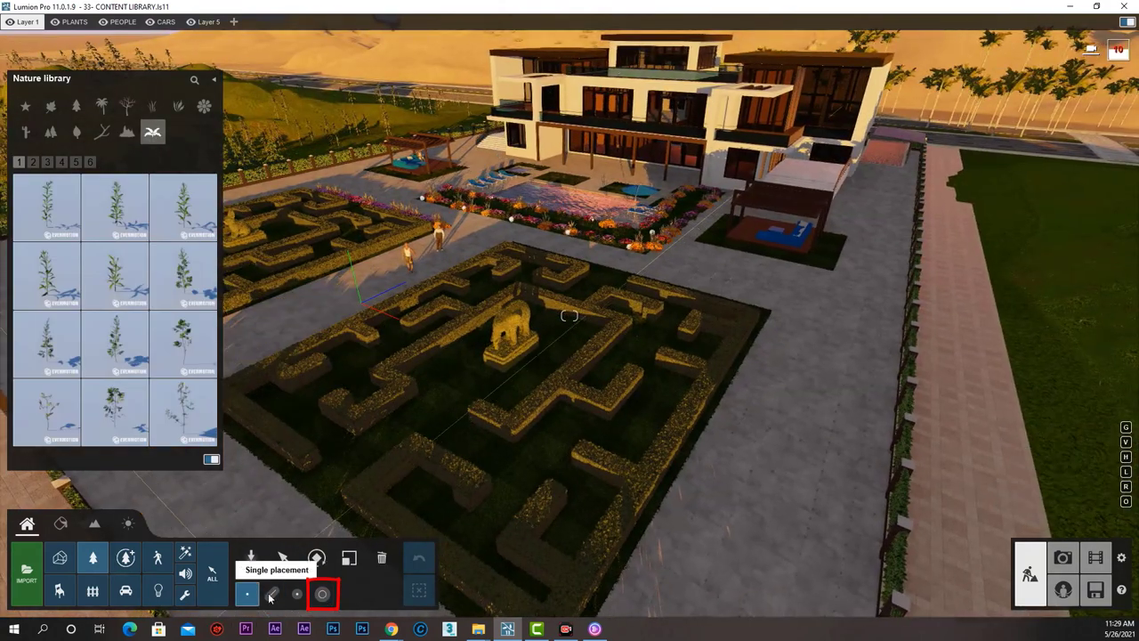
mouse_move(322, 594)
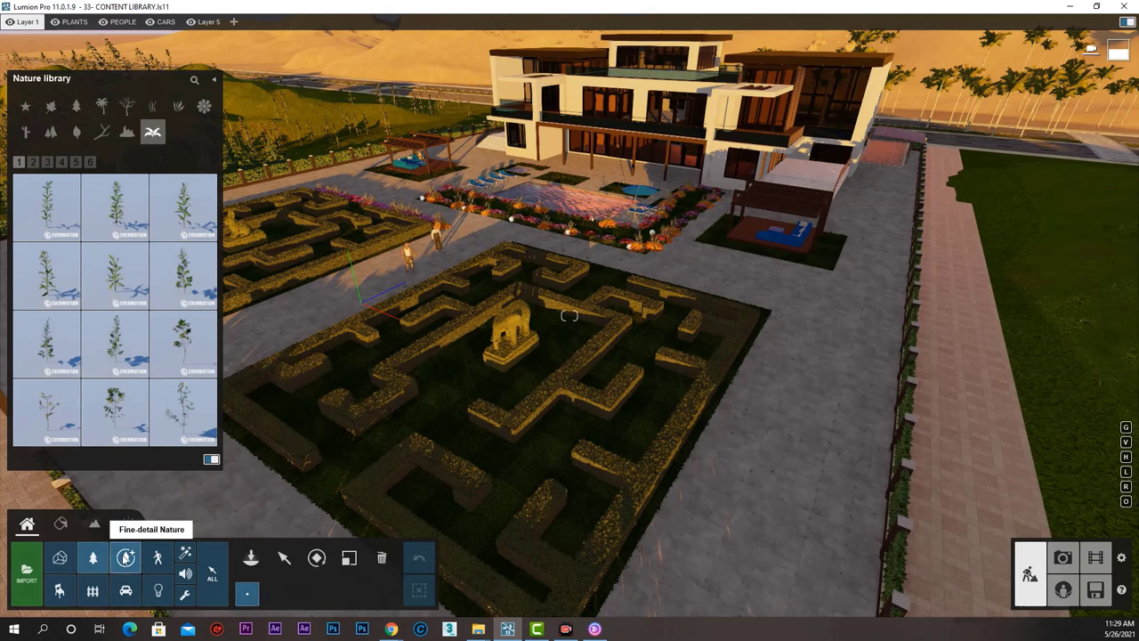
Browse the Fine-detail Nature, People and Animals, and Outdoor libraries.
left_click(126, 557)
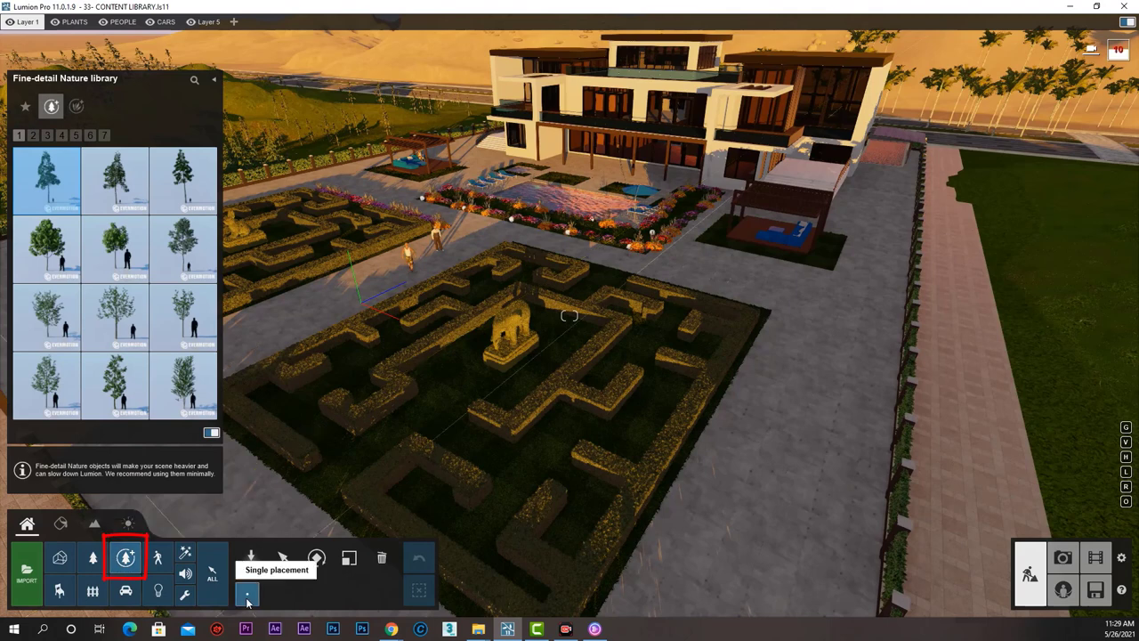
left_click(248, 594)
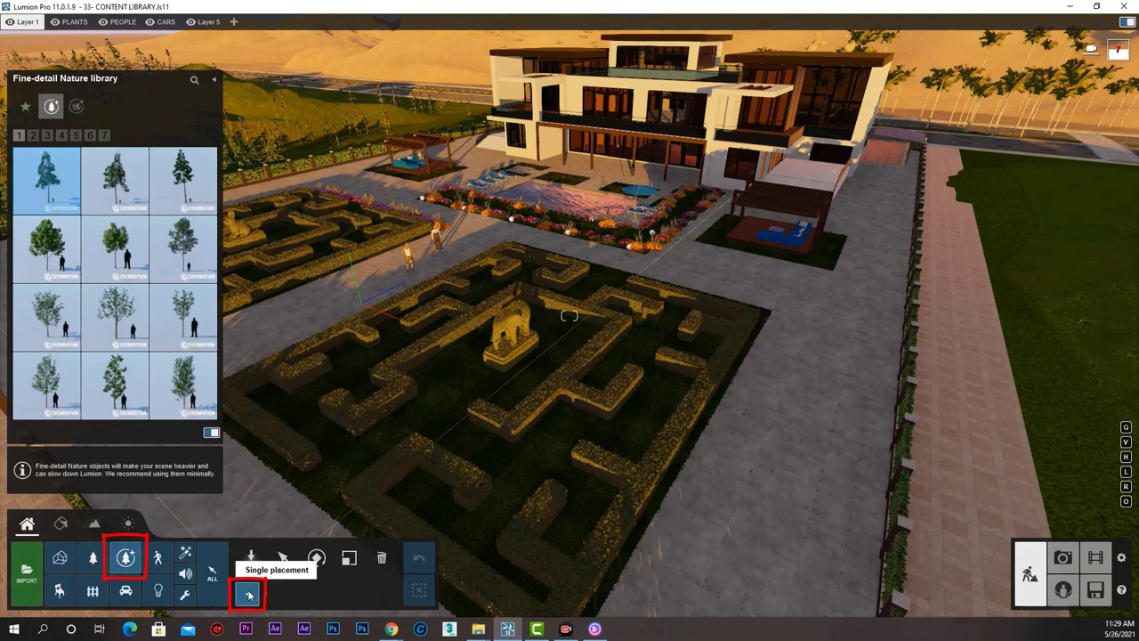
mouse_move(159, 558)
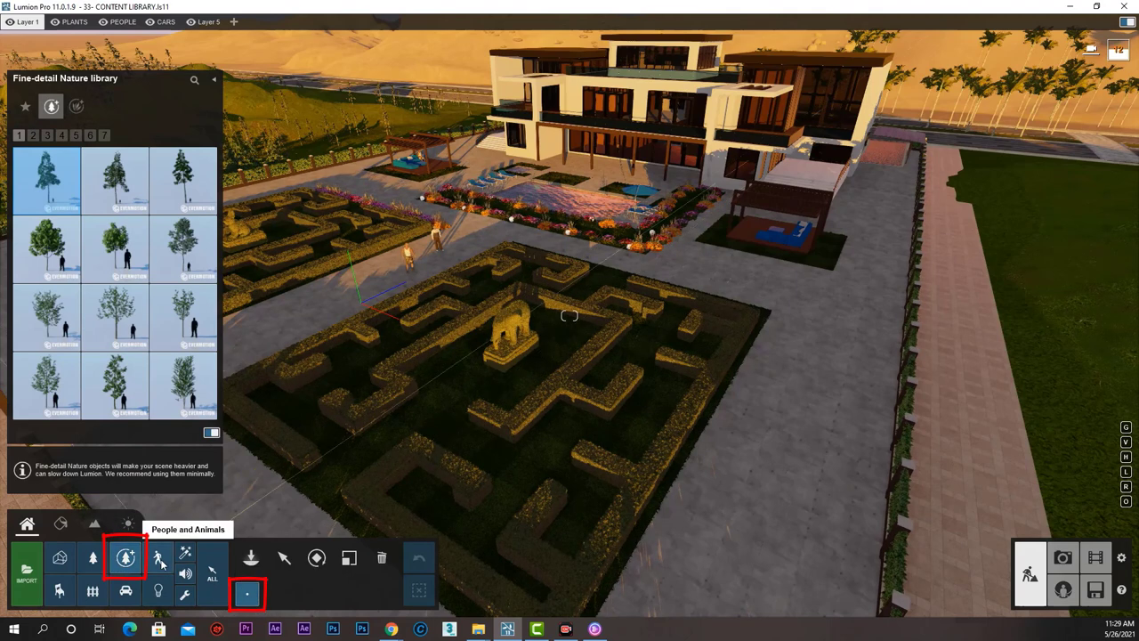
left_click(158, 558)
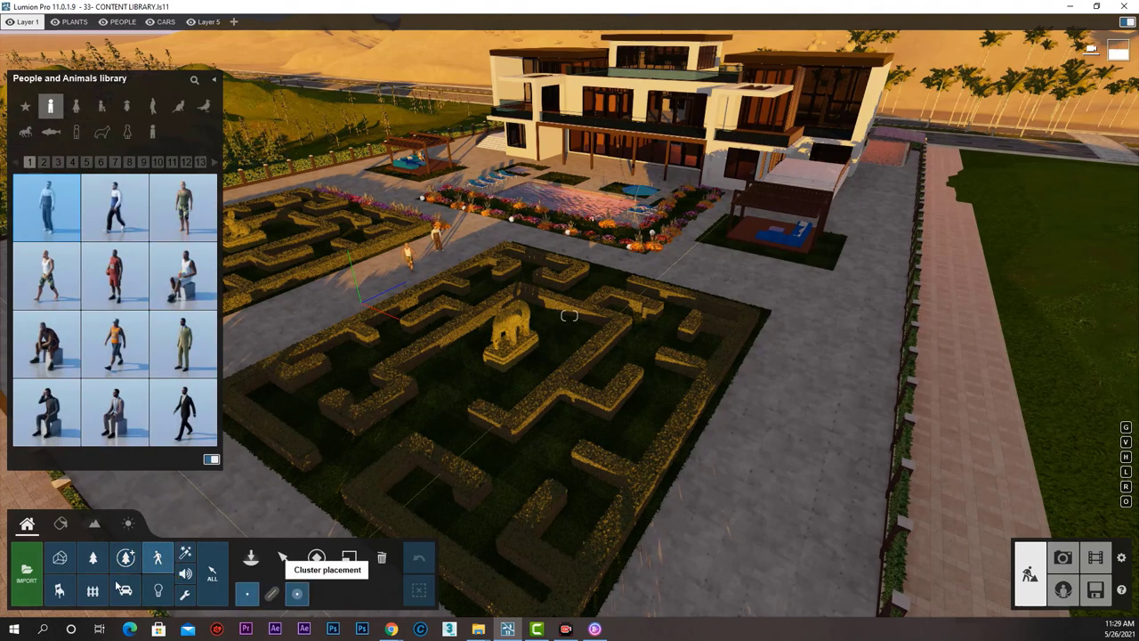
left_click(92, 590)
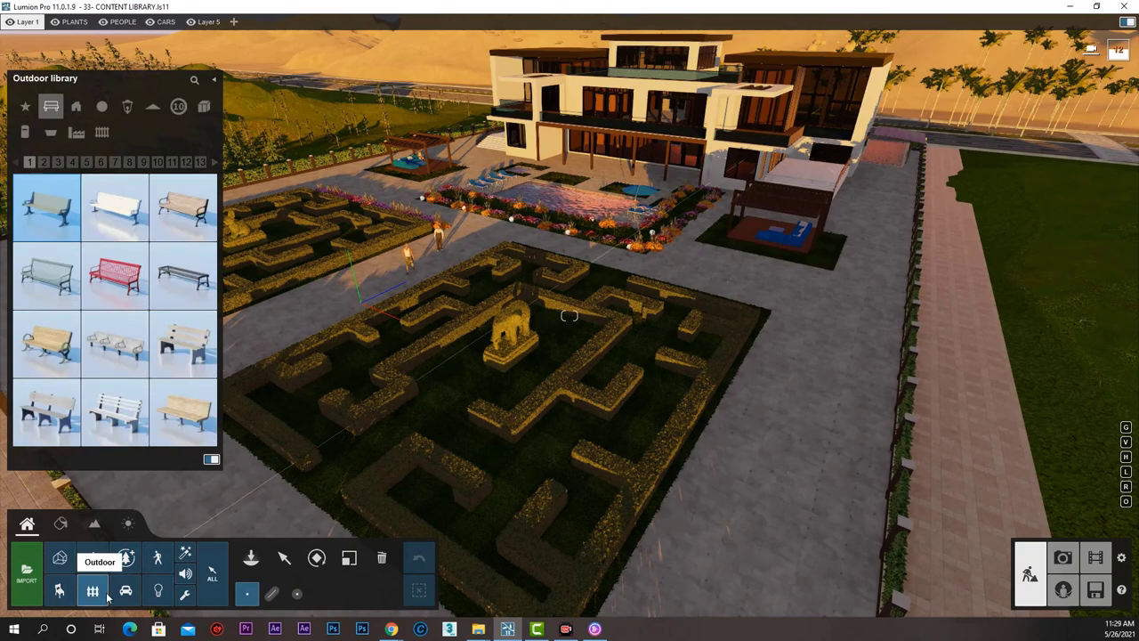
left_click(158, 558)
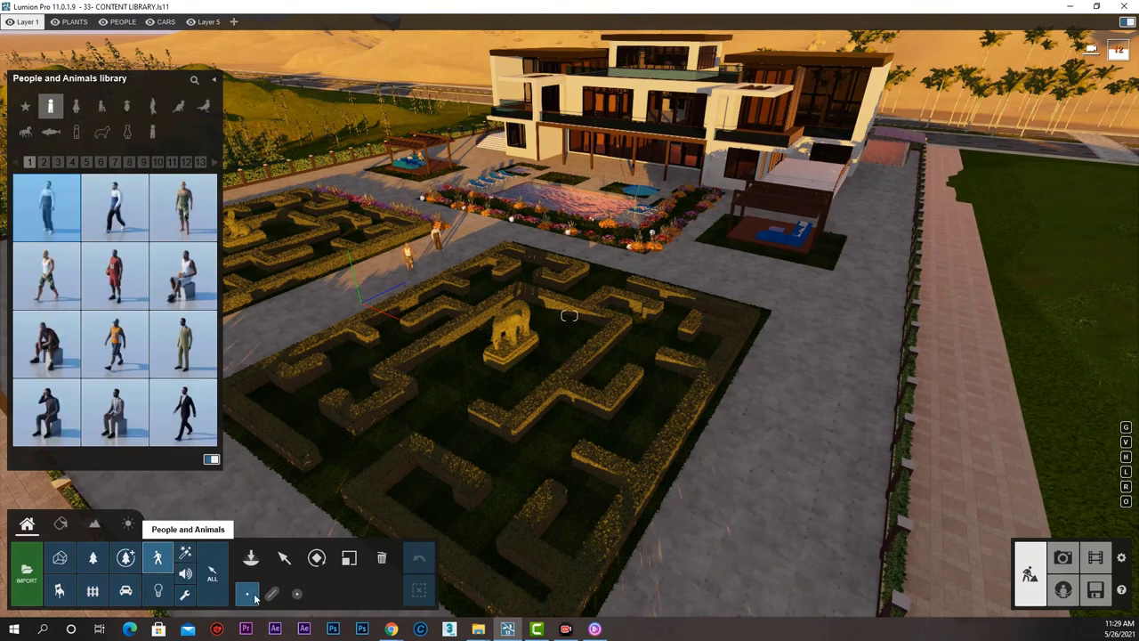
Browse Effects, Lights, Sound and Utilities, then return to Nature's broadleaf trees.
left_click(185, 558)
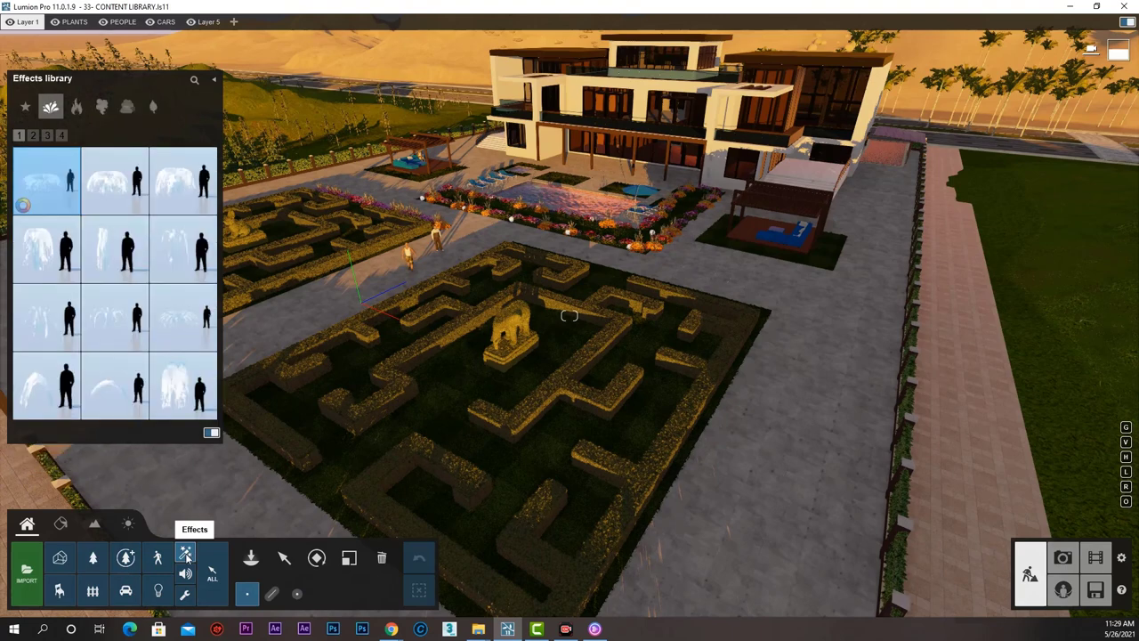
left_click(157, 590)
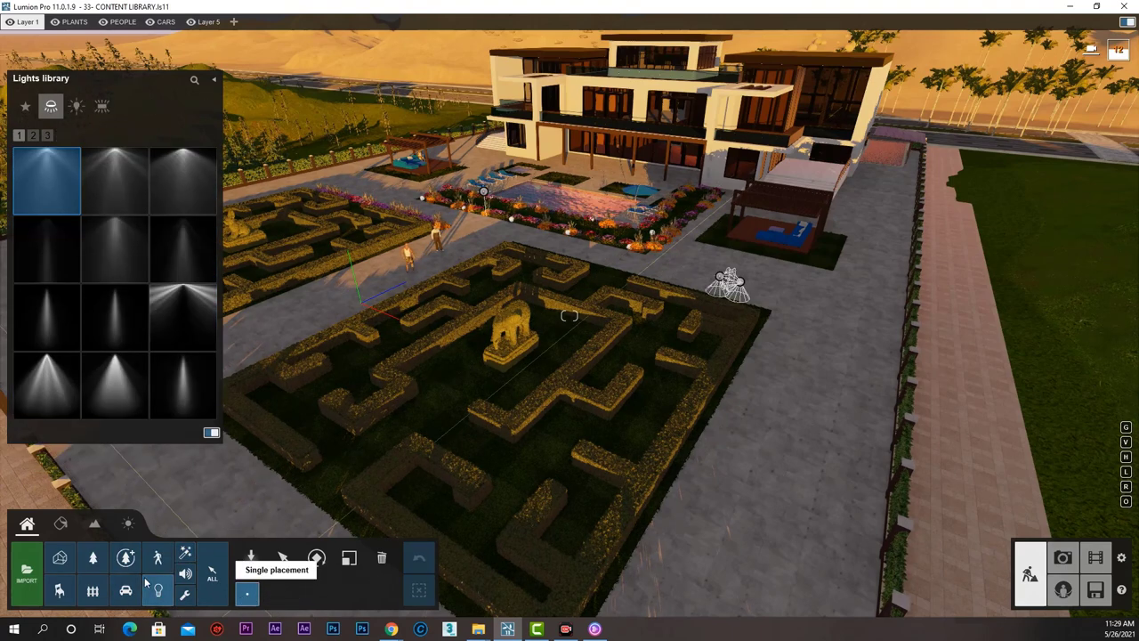
left_click(186, 595)
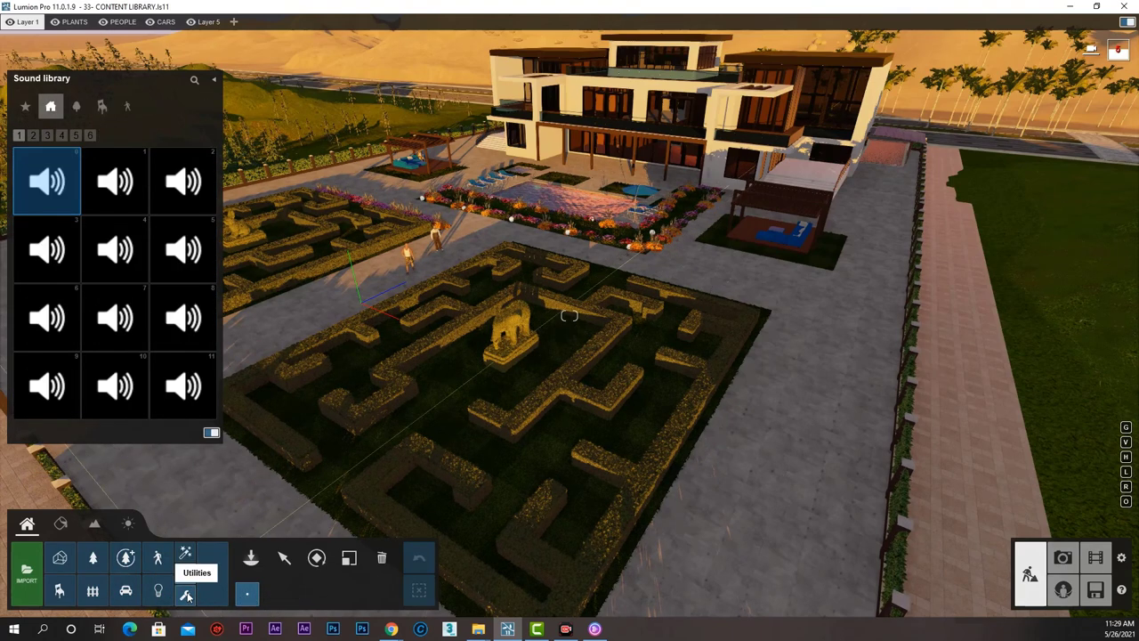
left_click(186, 595)
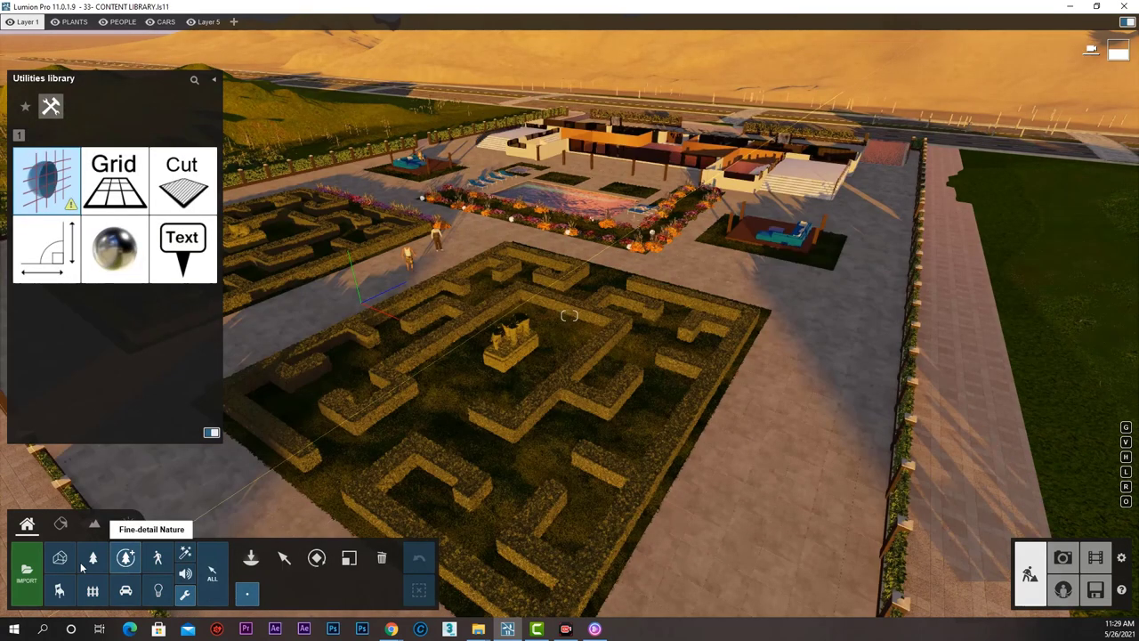
left_click(93, 558)
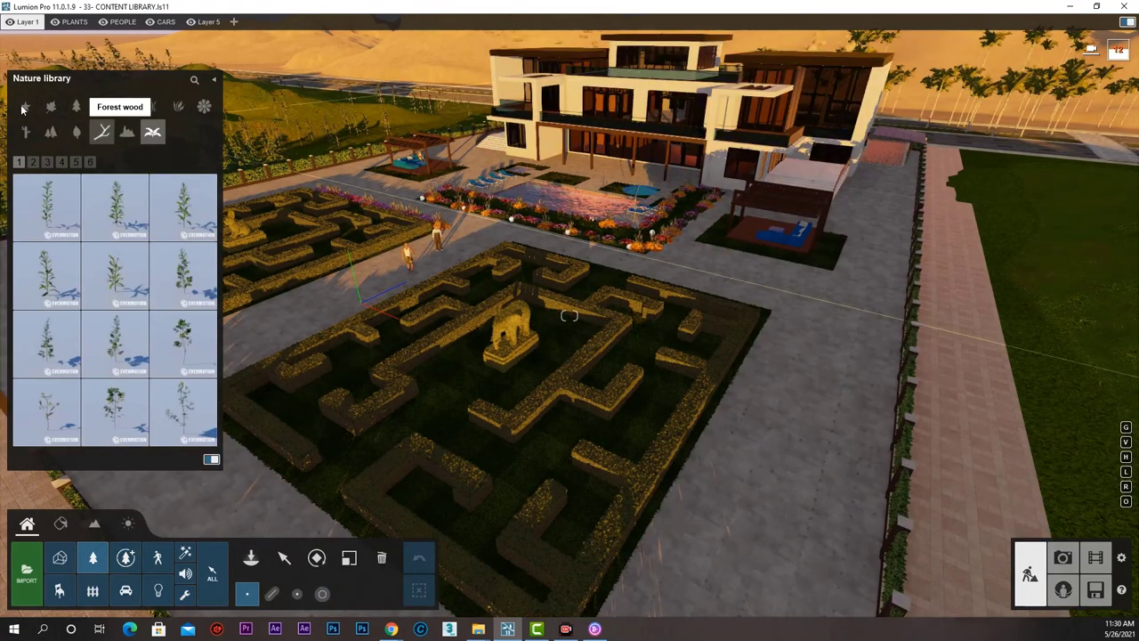
left_click(51, 107)
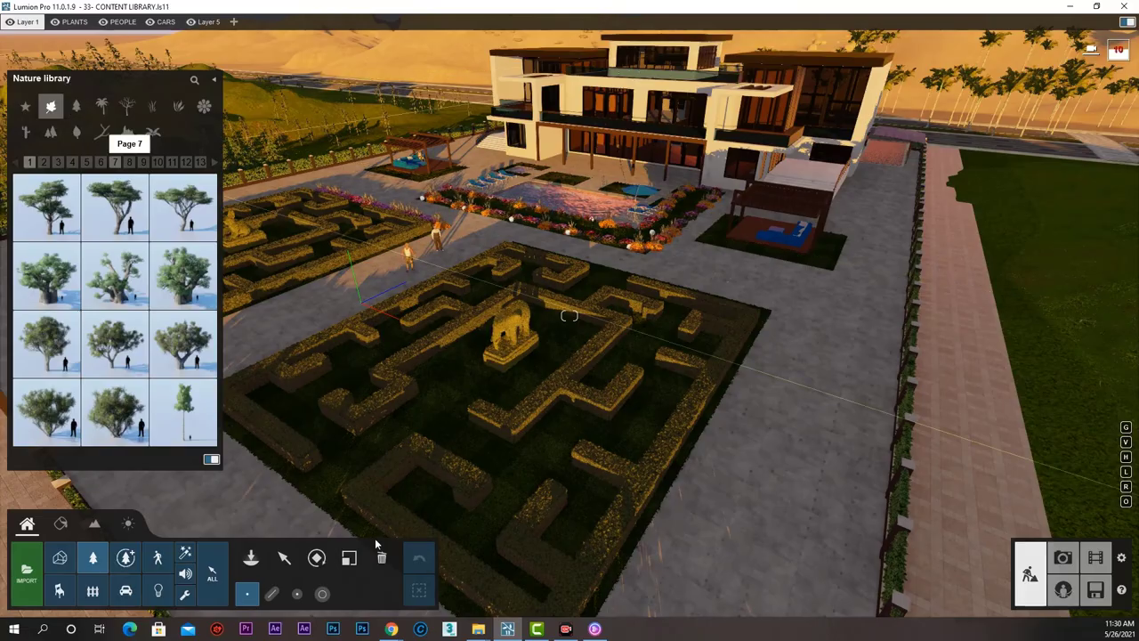